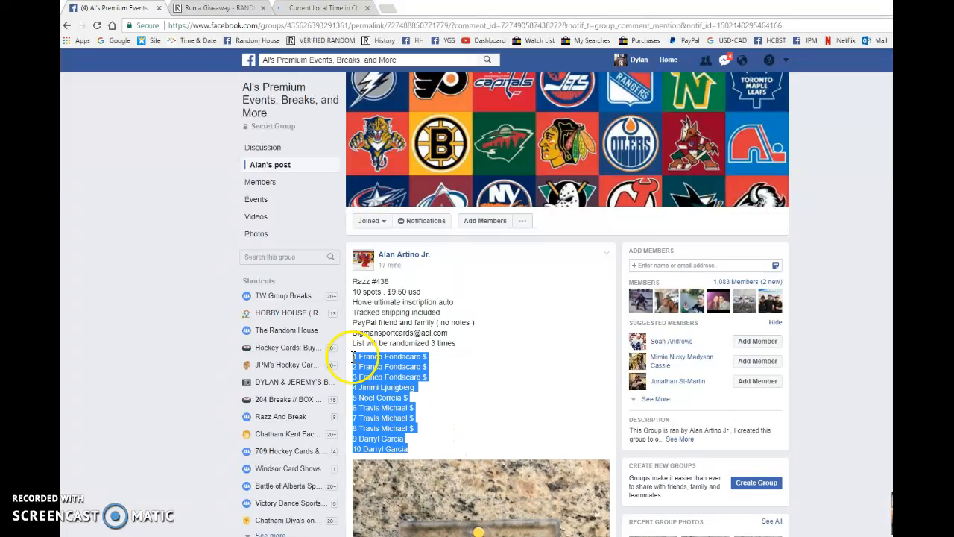
Bring the Facebook post's ten-entry list into the RANDOM.ORG giveaway's Entries box.
scroll(down, 3)
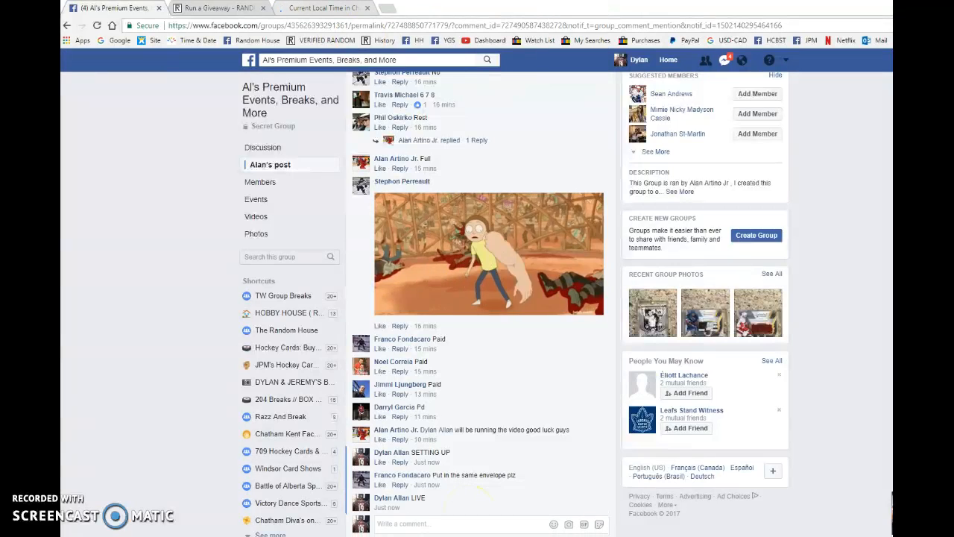
click(216, 9)
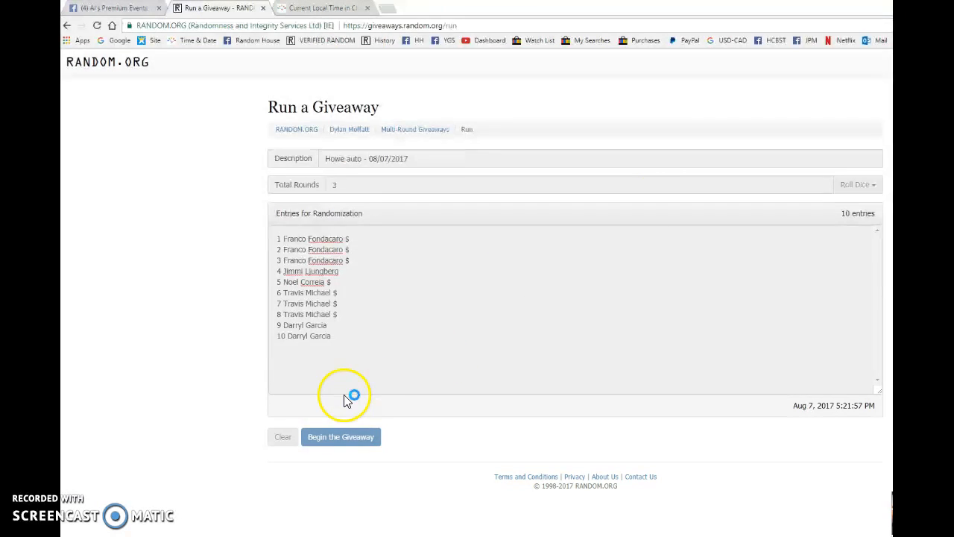
Begin the giveaway, dismissing the error and confirming, then comment on the Facebook post.
click(341, 436)
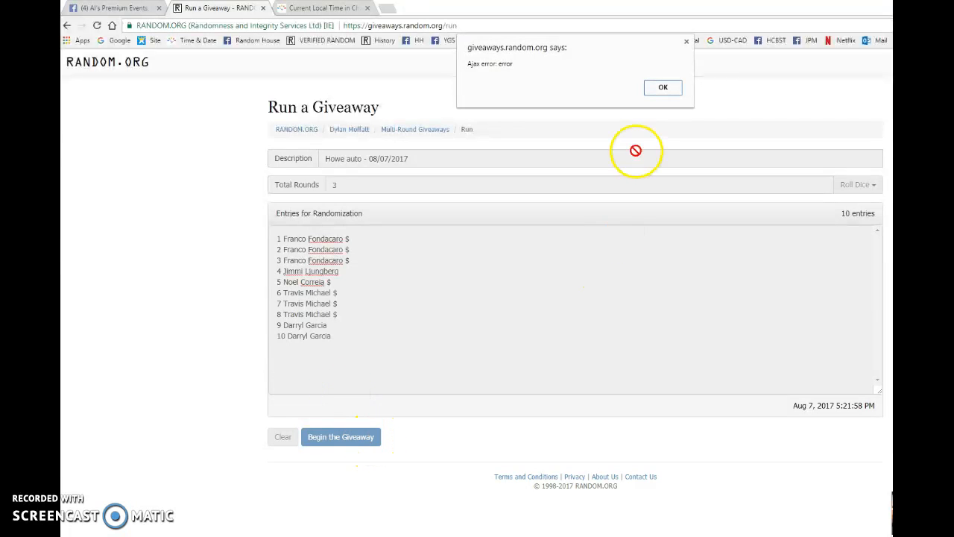
click(661, 87)
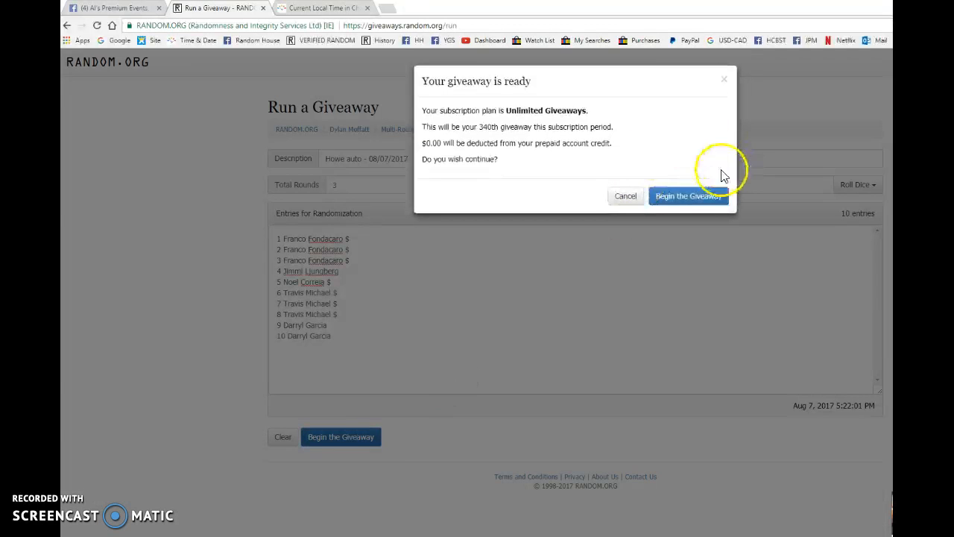
click(687, 195)
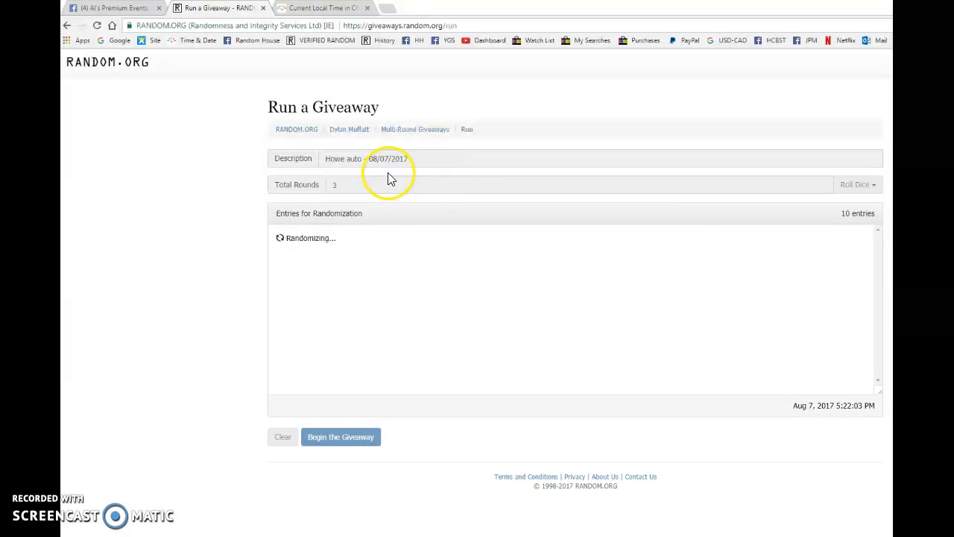
click(341, 436)
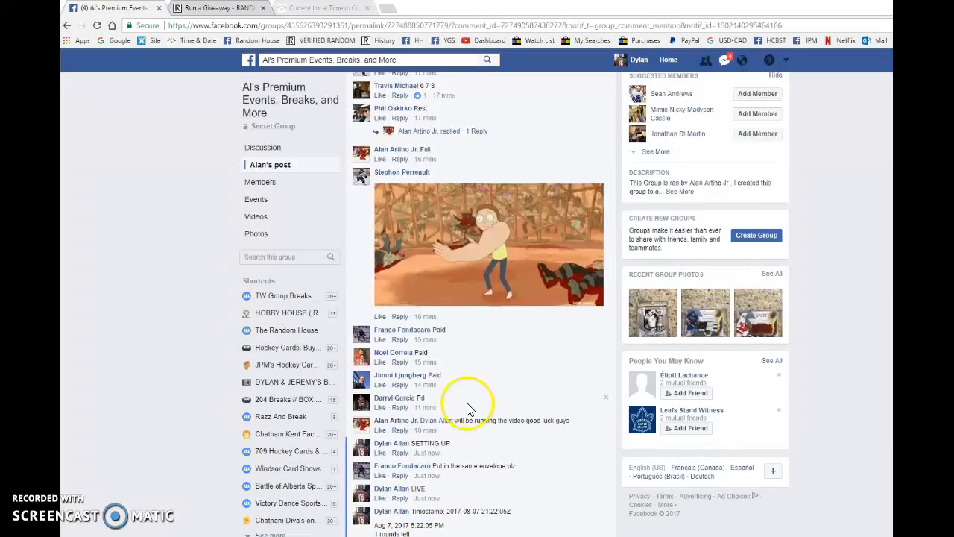
scroll(down, 3)
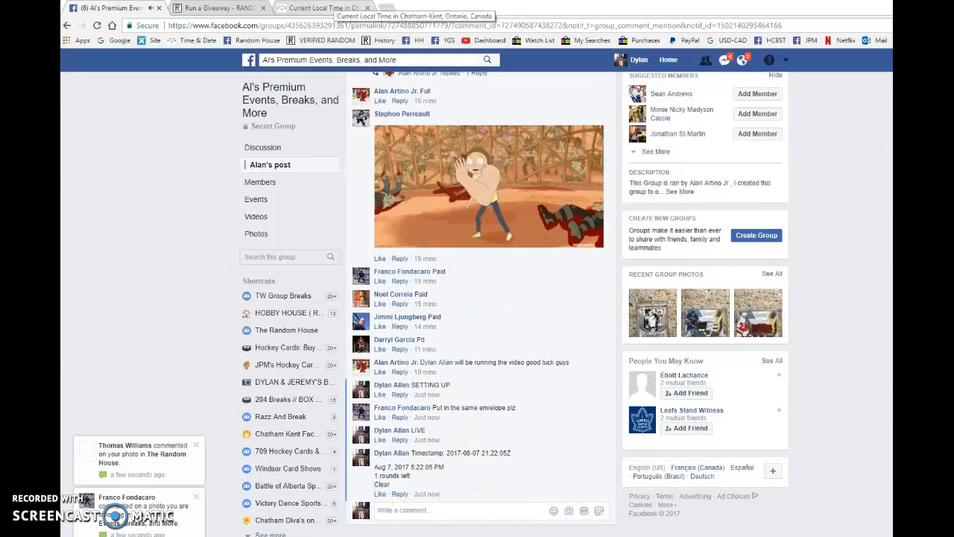
Run the final round, then post the timestamps and verification code to Facebook.
click(219, 7)
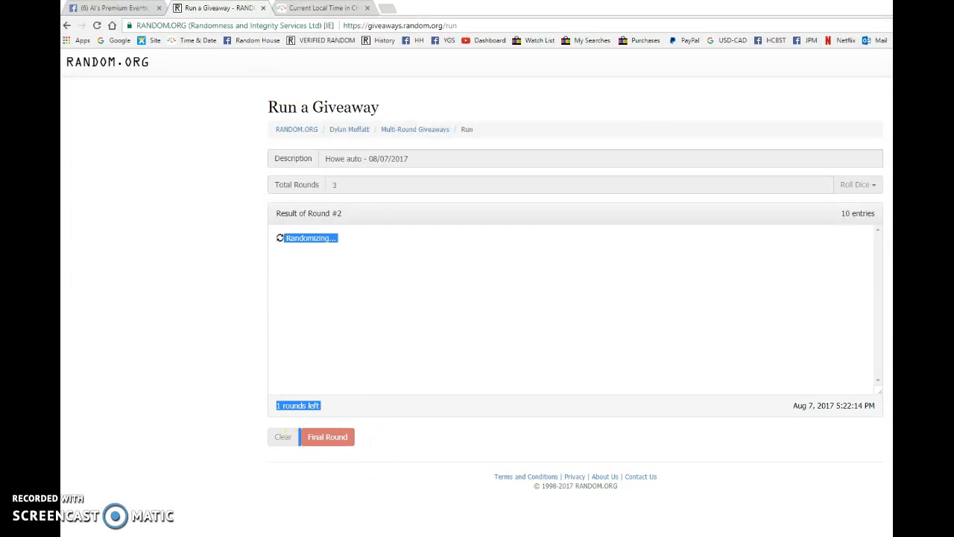
click(323, 7)
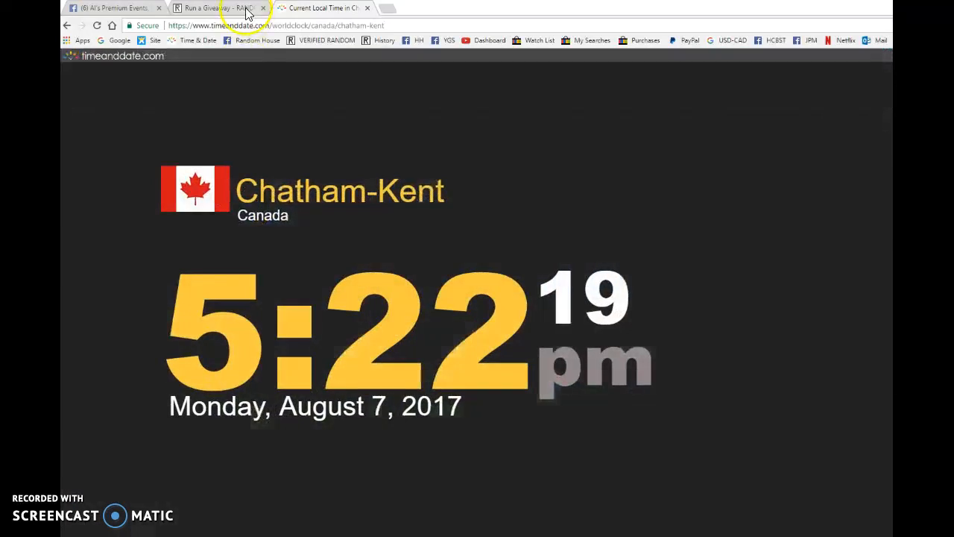
click(216, 7)
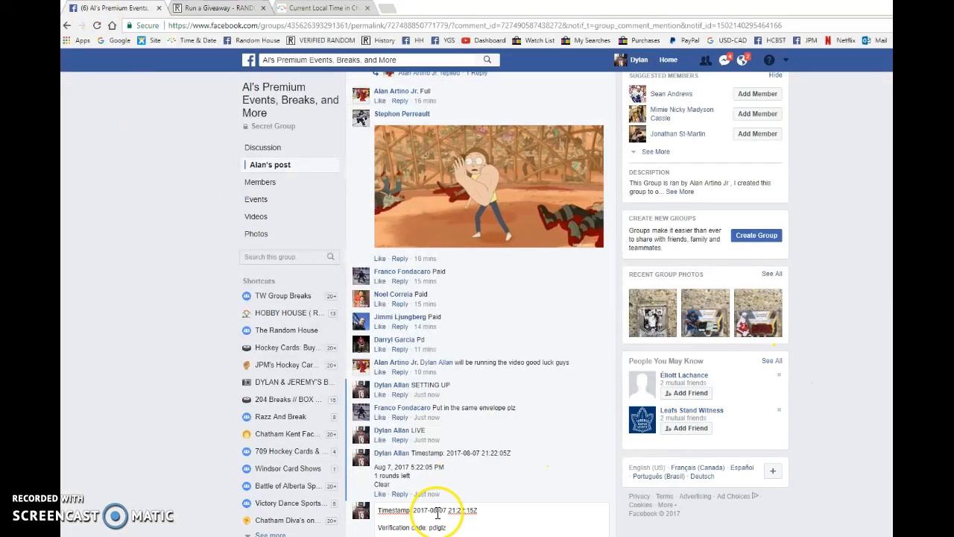
scroll(down, 3)
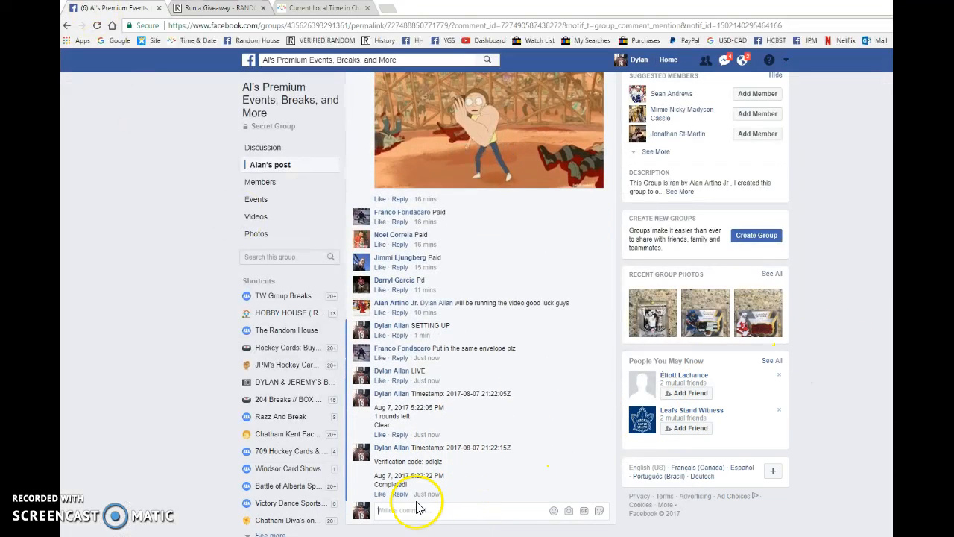
click(216, 7)
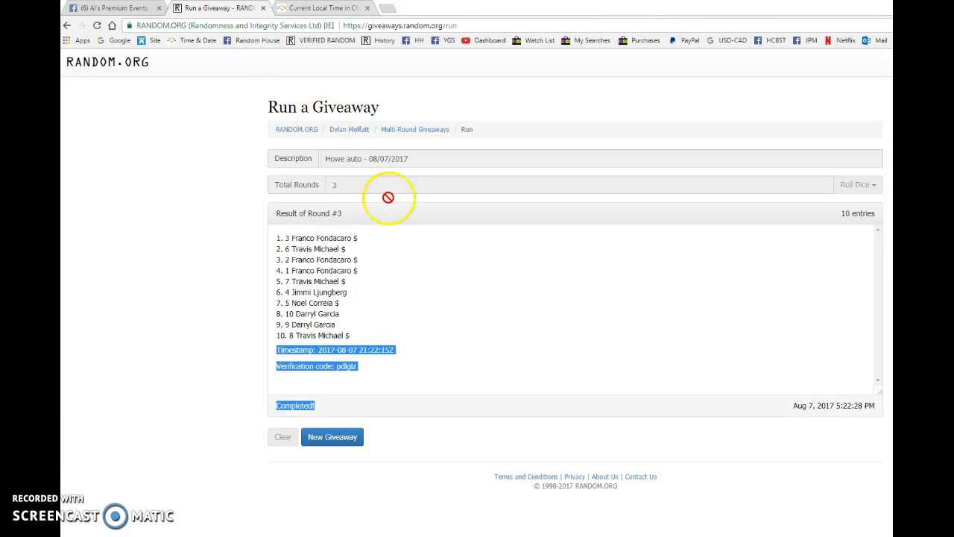
click(112, 8)
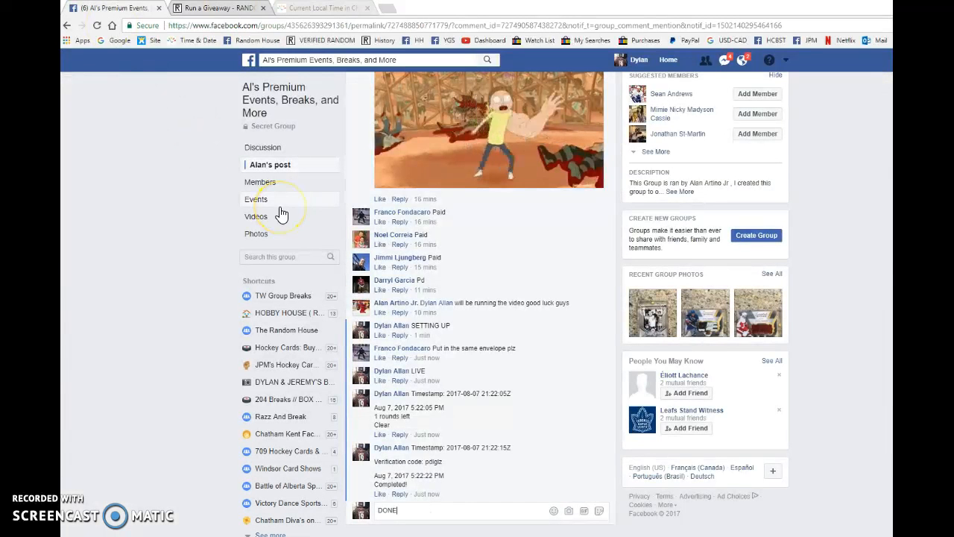